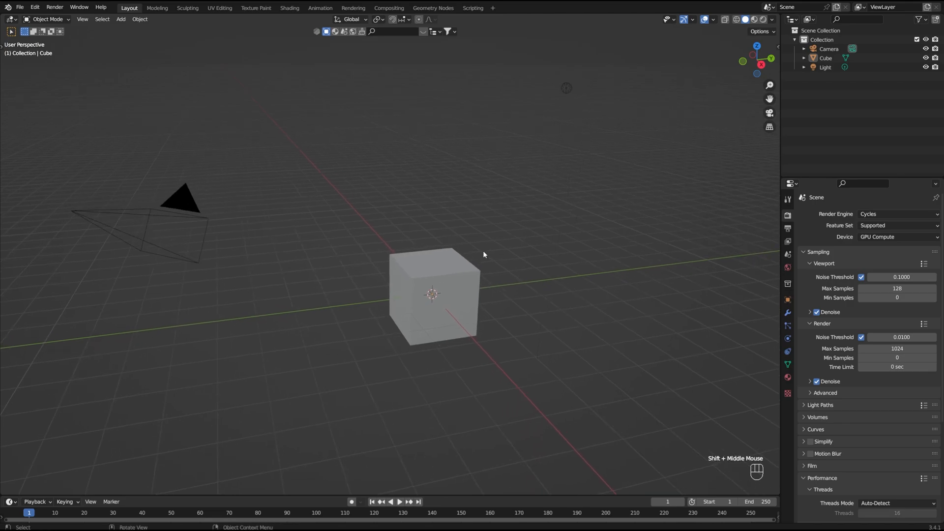
mouse_move(853, 317)
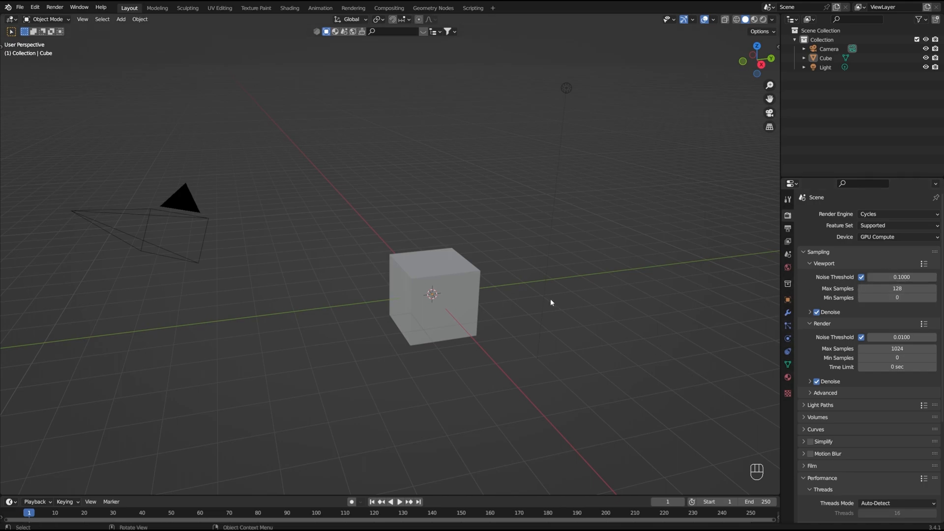
- Delete the selected default cube, camera and light with X
key(x)
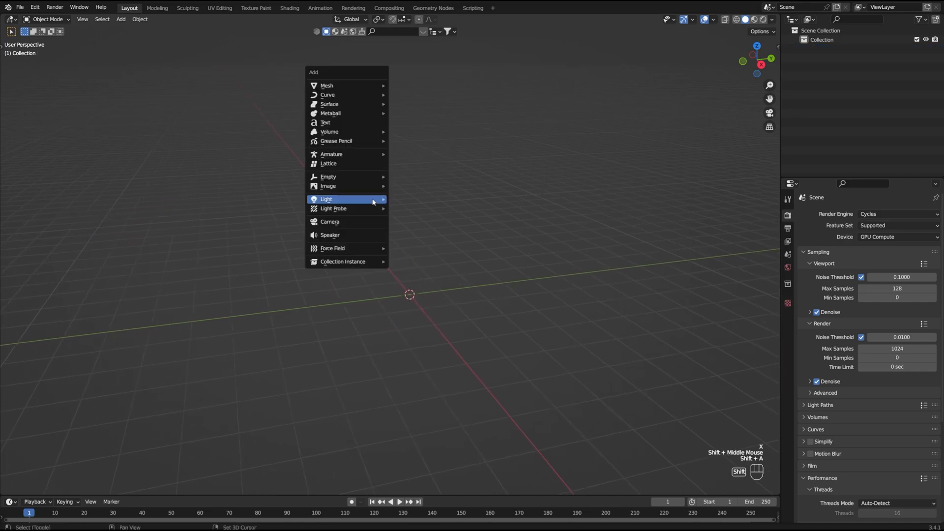
mouse_move(327, 85)
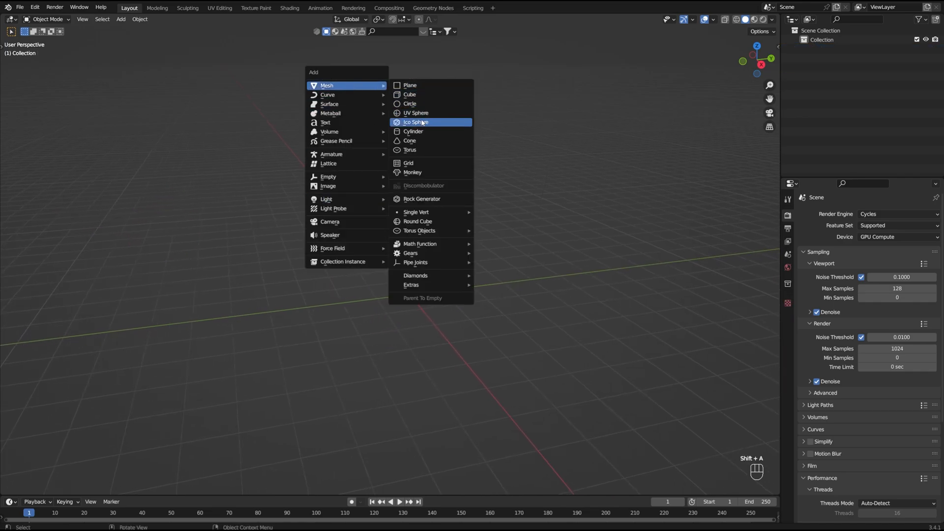
- Add a UV sphere and smooth it with a Subdivision Surface modifier
click(416, 113)
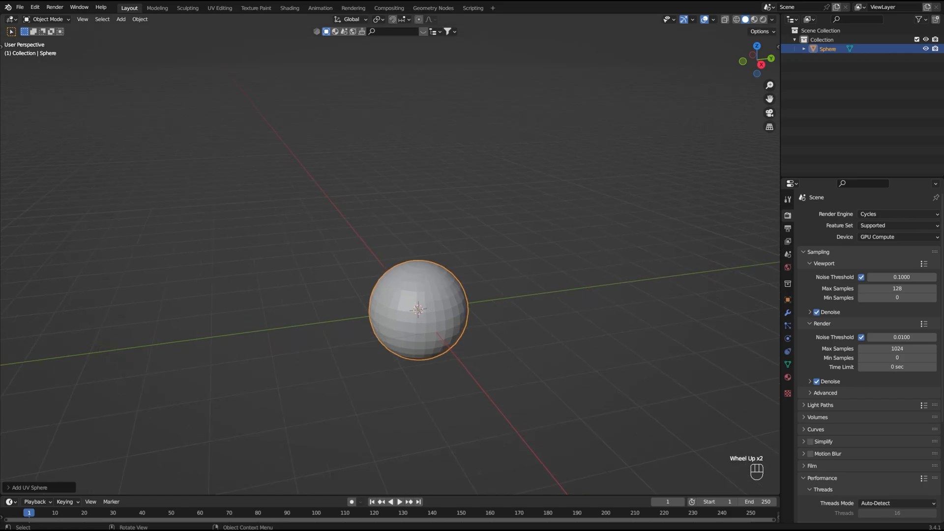
key(g)
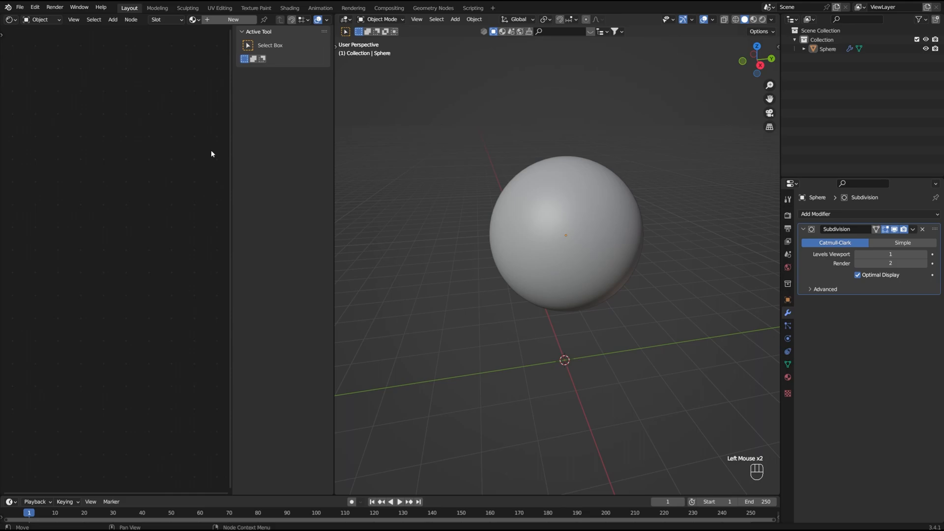
- Create a new material for the sphere, named Wood Texture
click(564, 235)
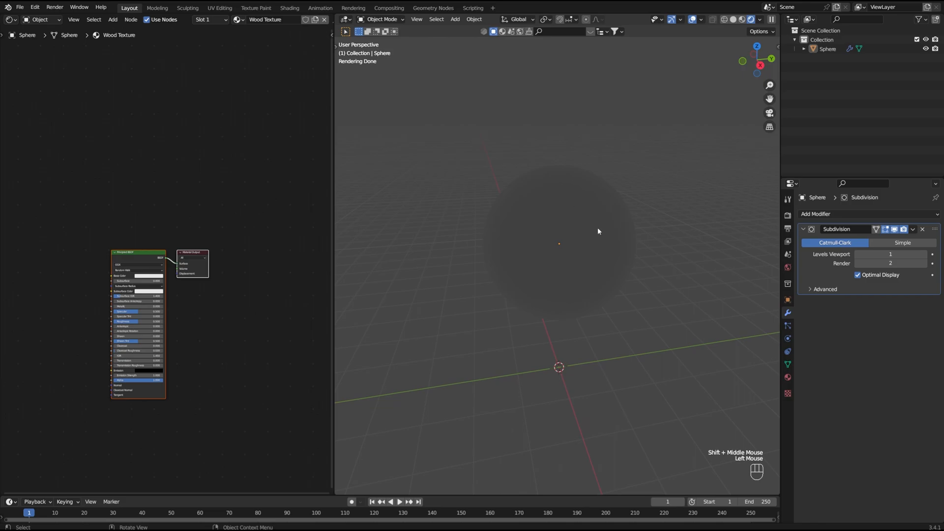
- Bring up the Shift+A add-object menu over the scene
key(shift+a)
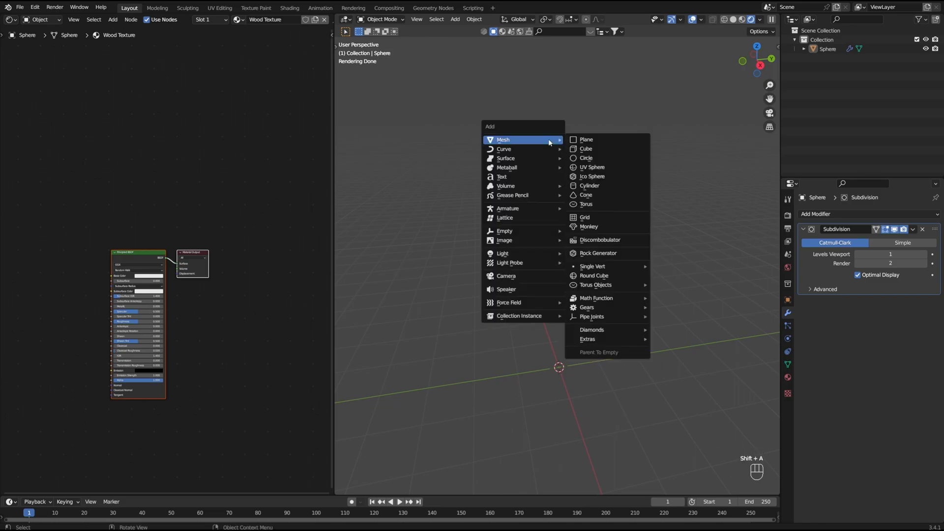
mouse_move(503, 252)
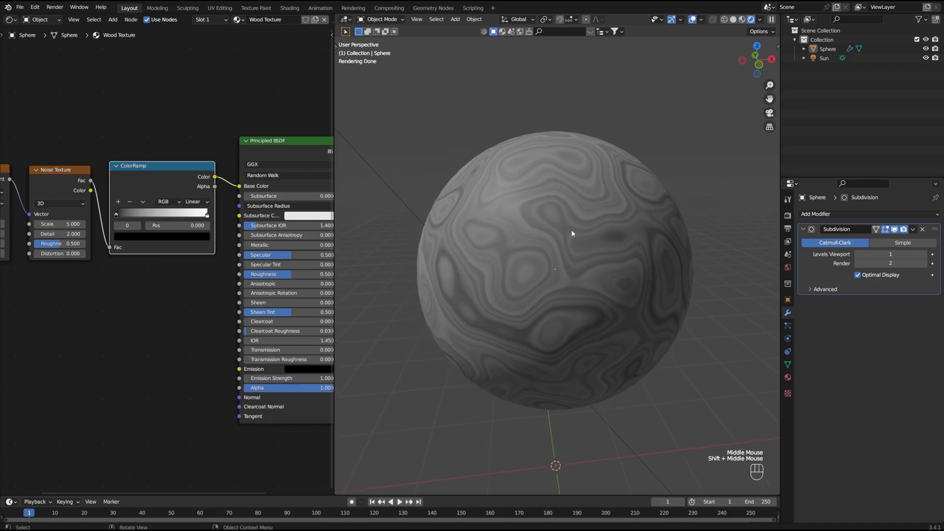
mouse_move(543, 299)
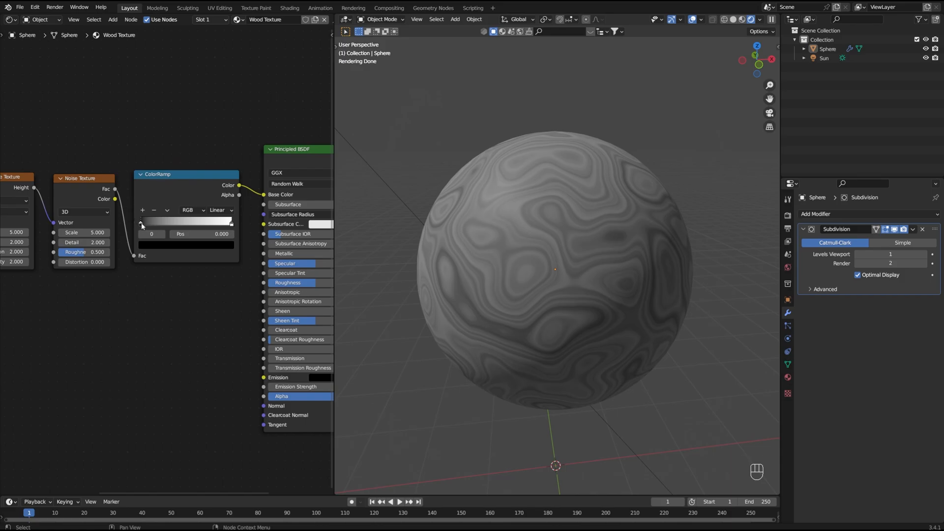
- Color the ramp stops orange-brown and lighter tan for wood tones
drag(142, 223, 227, 223)
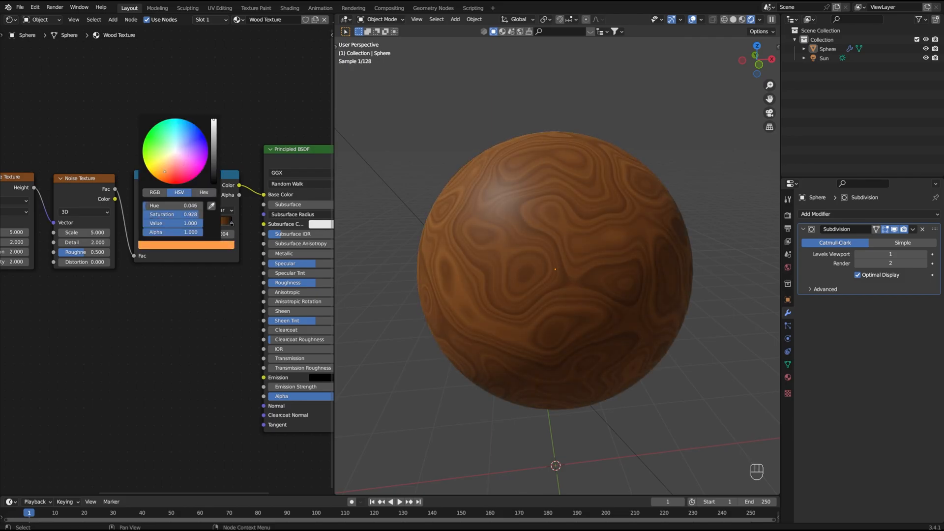
drag(164, 171, 164, 167)
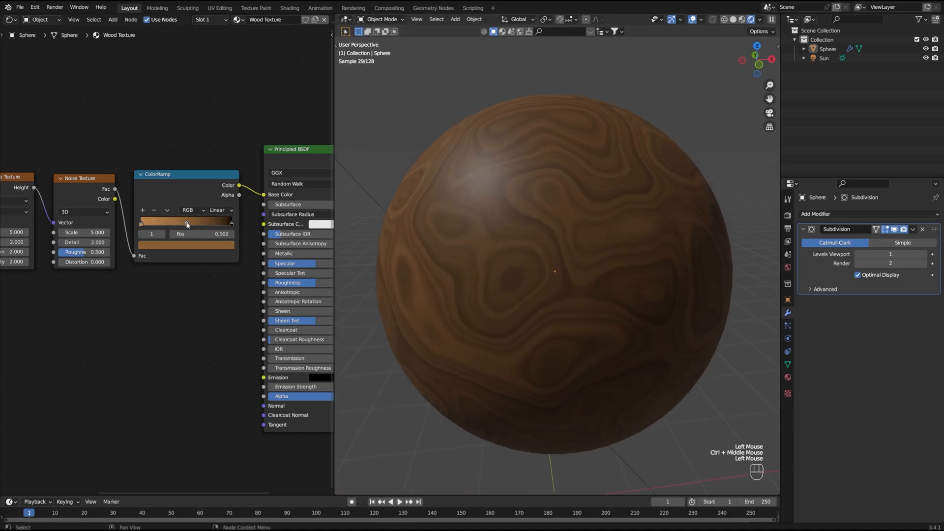
click(186, 222)
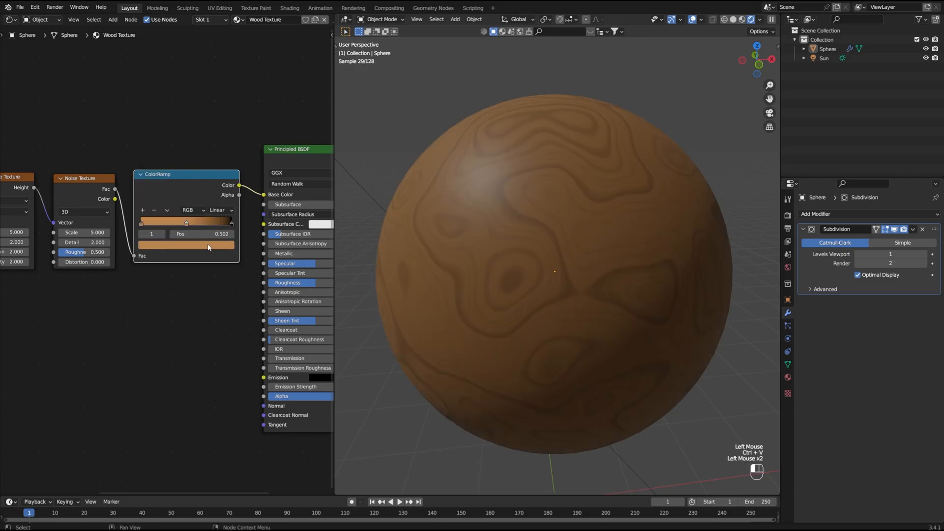
click(185, 239)
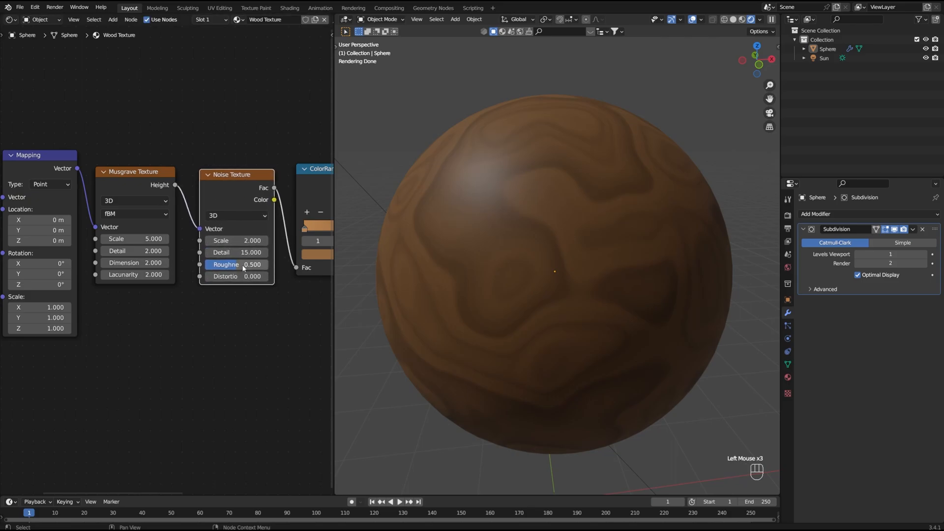
- Raise the Noise Texture roughness and adjust its grain settings
drag(226, 265, 253, 265)
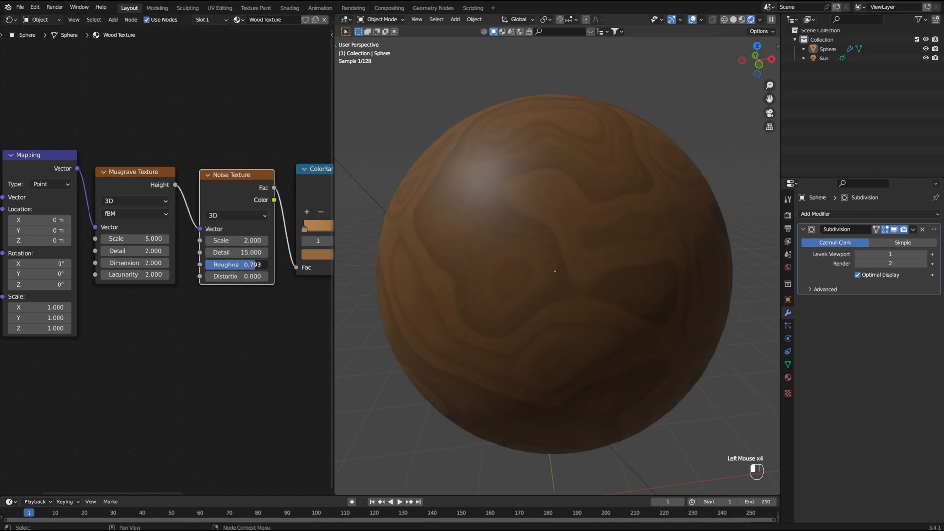
drag(237, 276, 265, 276)
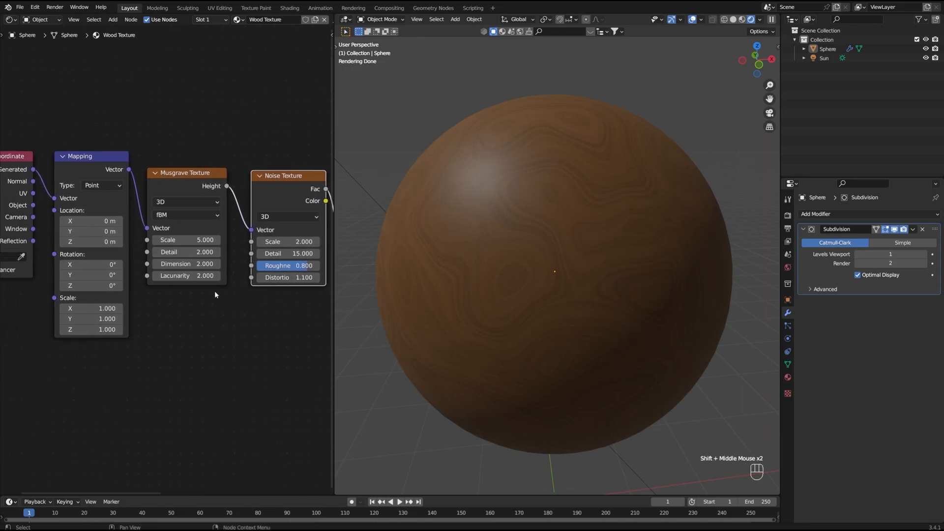
- Set Musgrave Texture scale, detail 15, and dimension values
click(187, 239)
text(0.800)
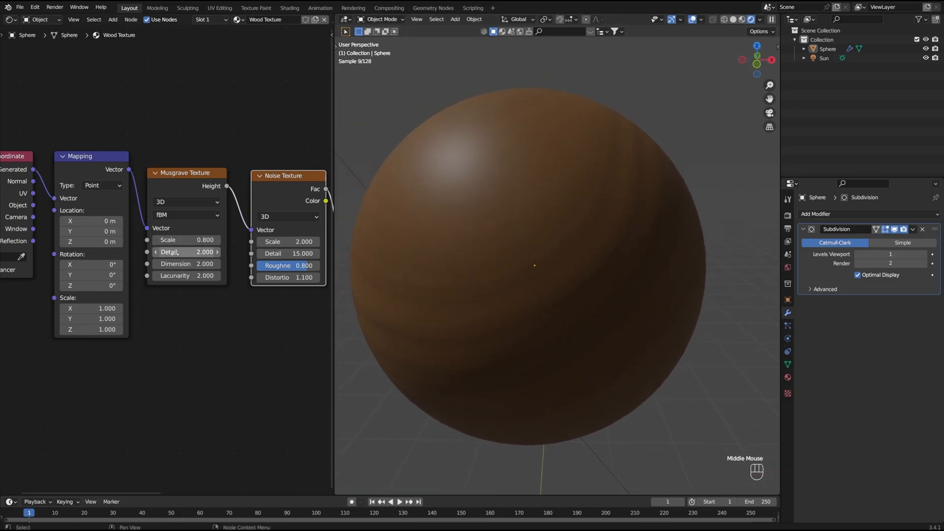
drag(187, 251, 217, 251)
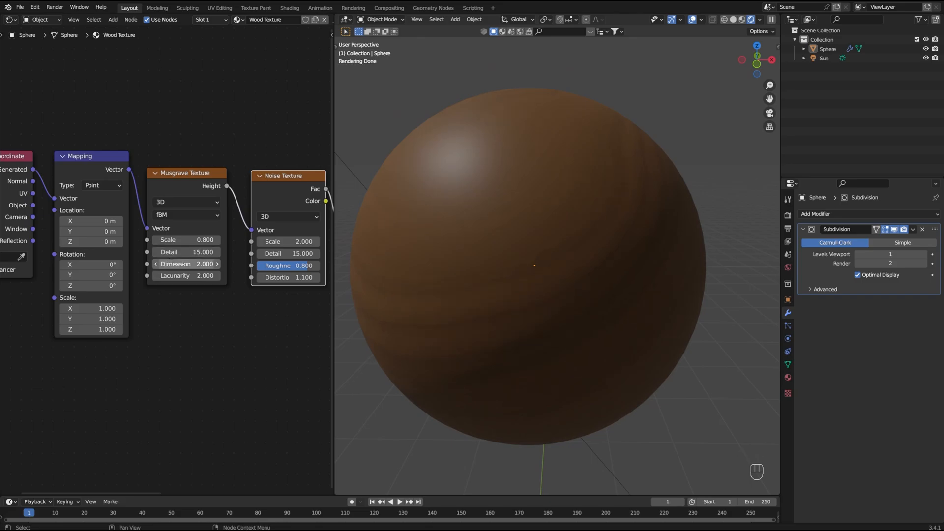
drag(175, 264, 217, 263)
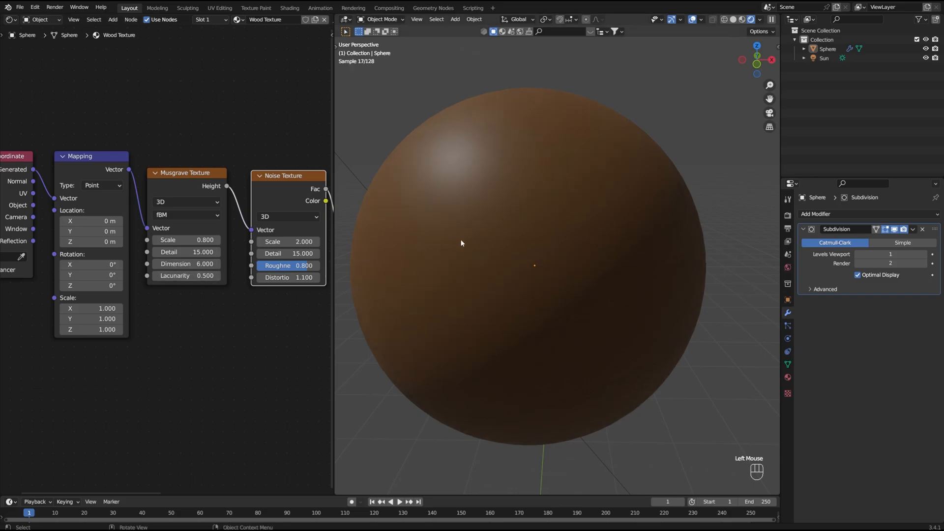
drag(174, 275, 204, 275)
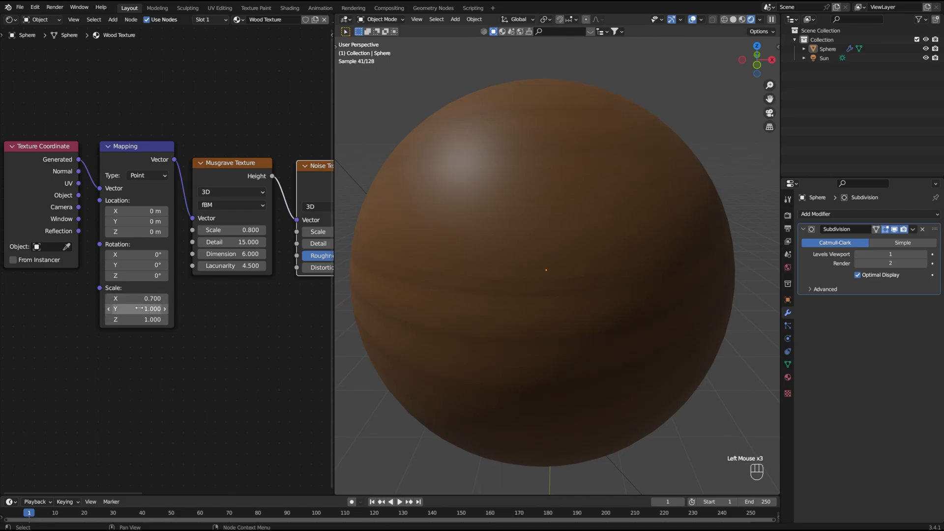
- Stretch the Mapping Y scale to 5.800, then select the sphere
drag(135, 308, 166, 308)
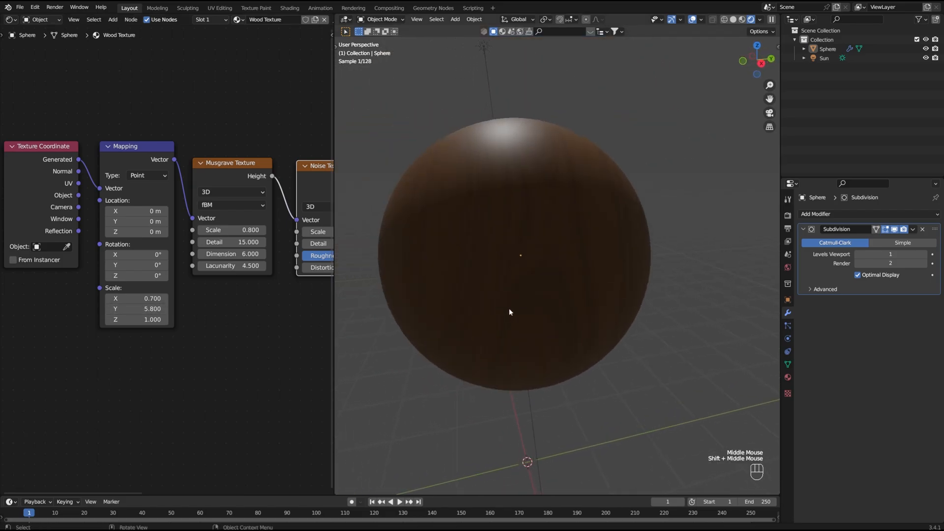
key(KP_1)
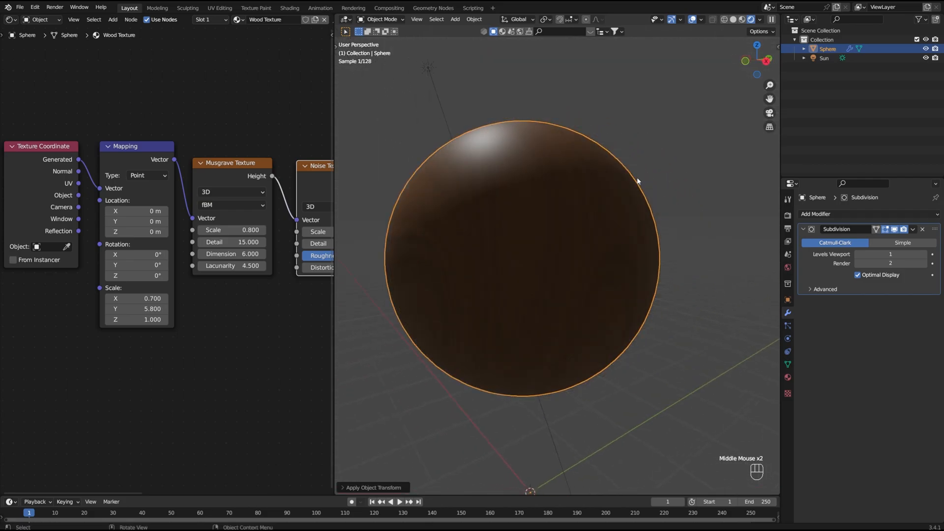
click(542, 18)
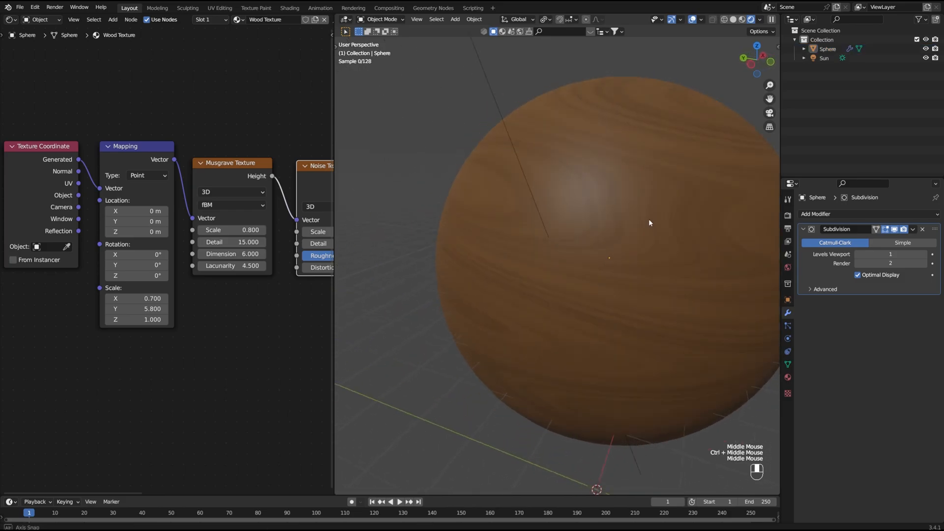
click(539, 235)
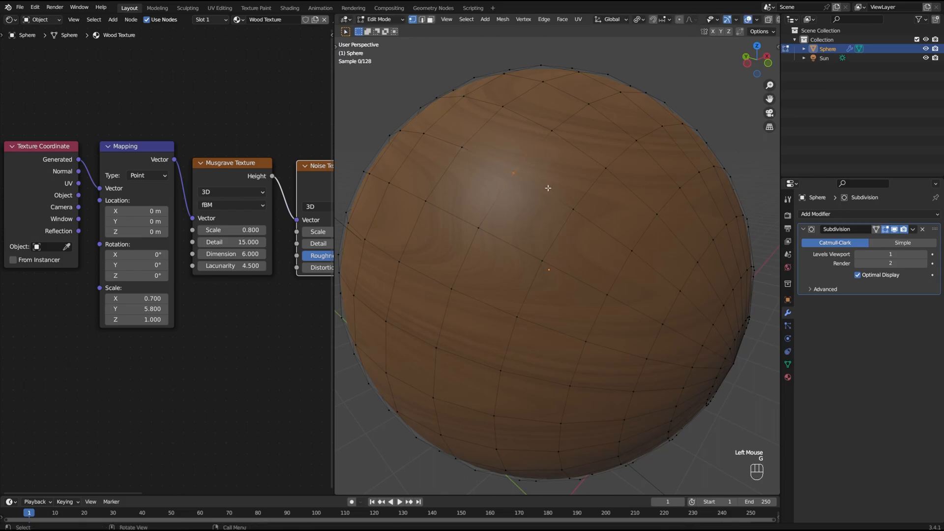
- Grab a sphere vertex with G and toggle Edit Mode with Tab
key(g)
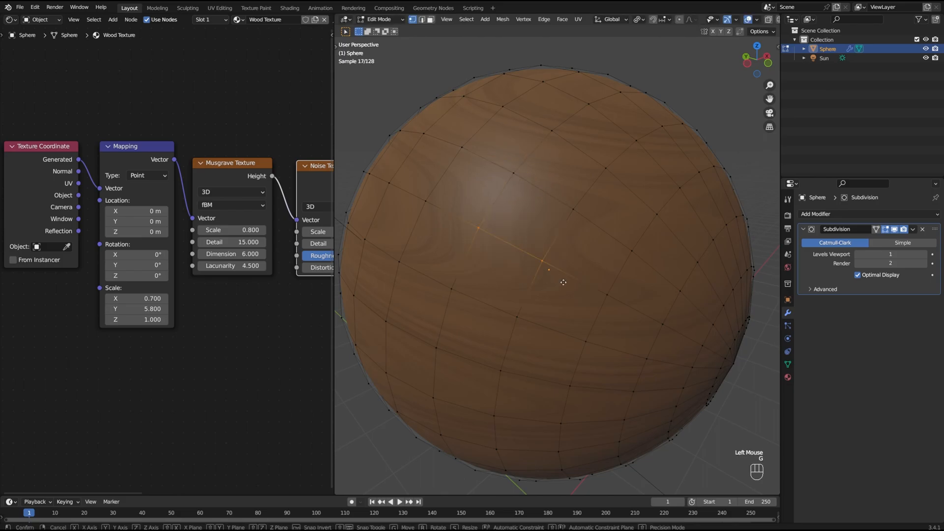
key(Tab)
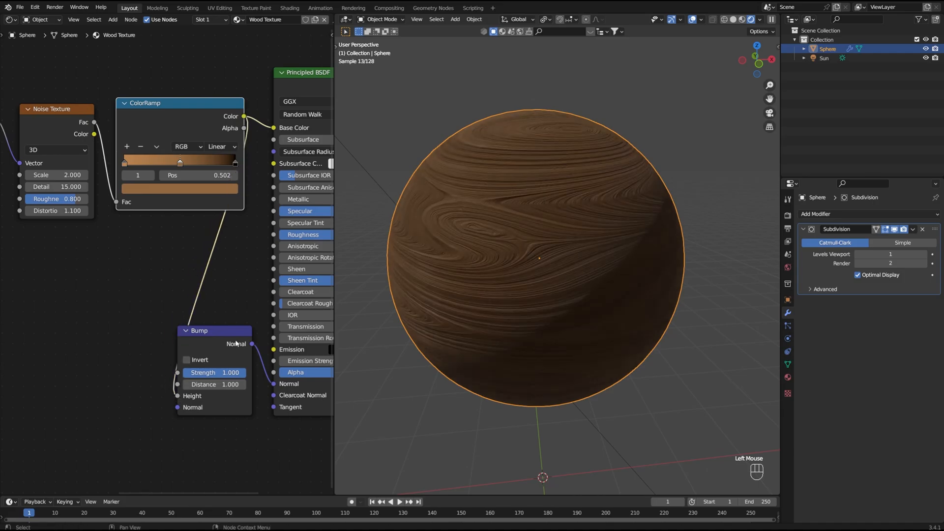
- Lower the Bump node Strength to 0.087
scroll(up, 3)
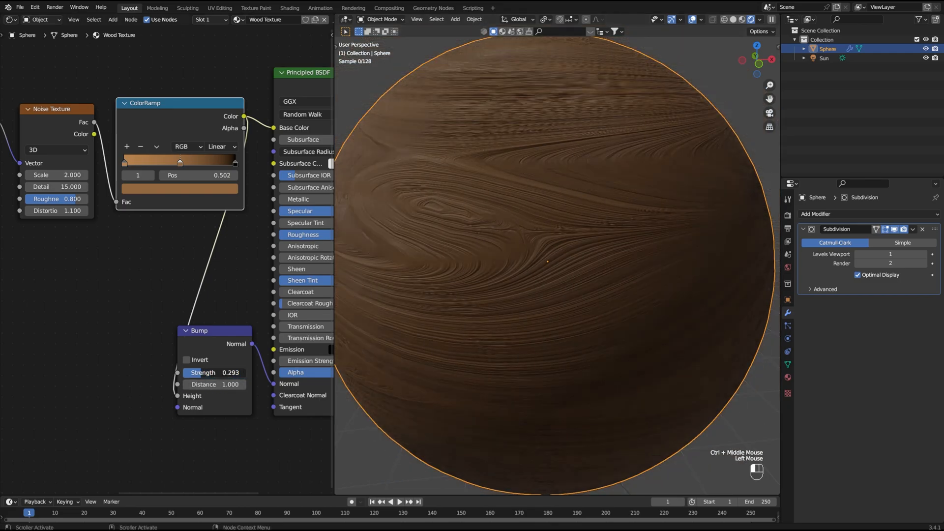
drag(230, 373, 205, 373)
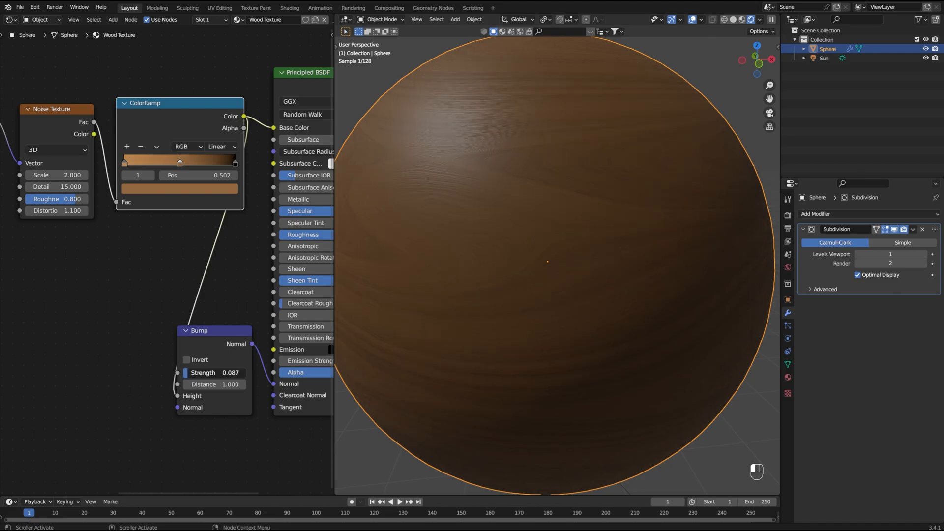
click(215, 372)
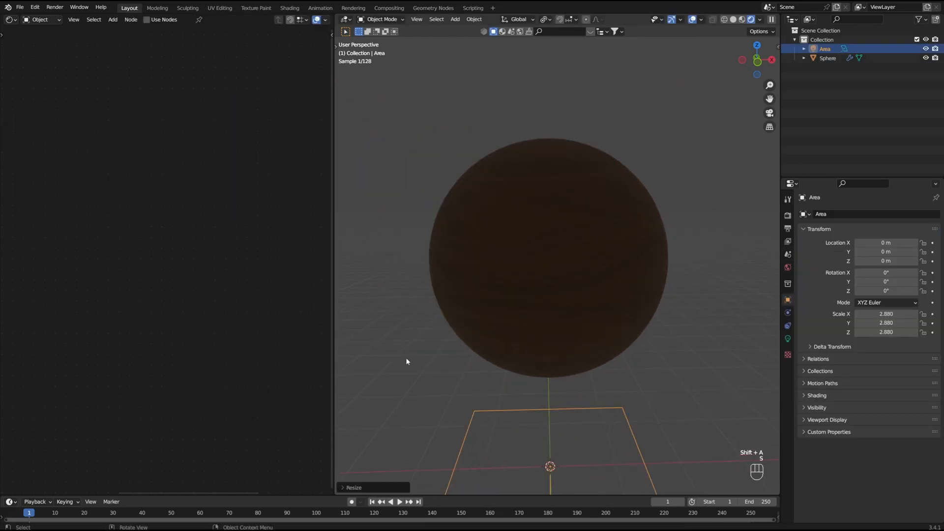
- Set the area light's power in Light properties, 50 W for the second
click(787, 338)
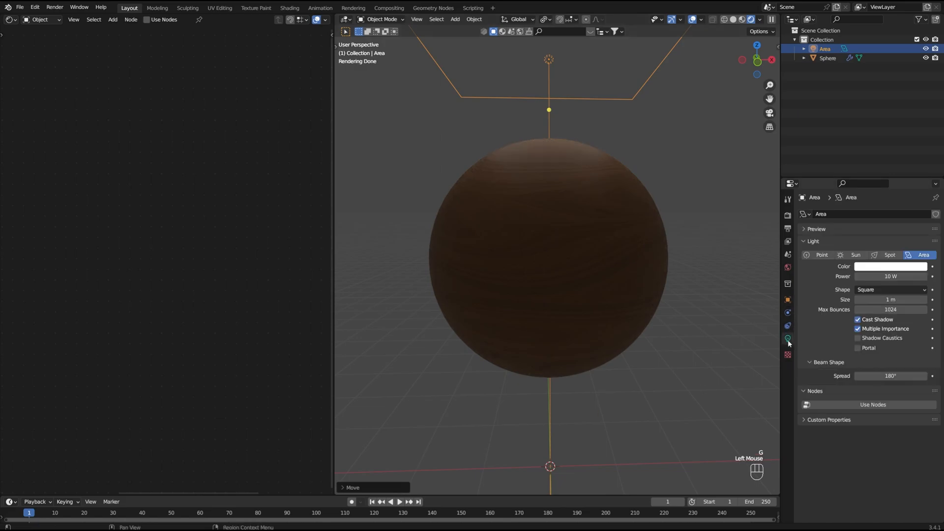
double_click(890, 277)
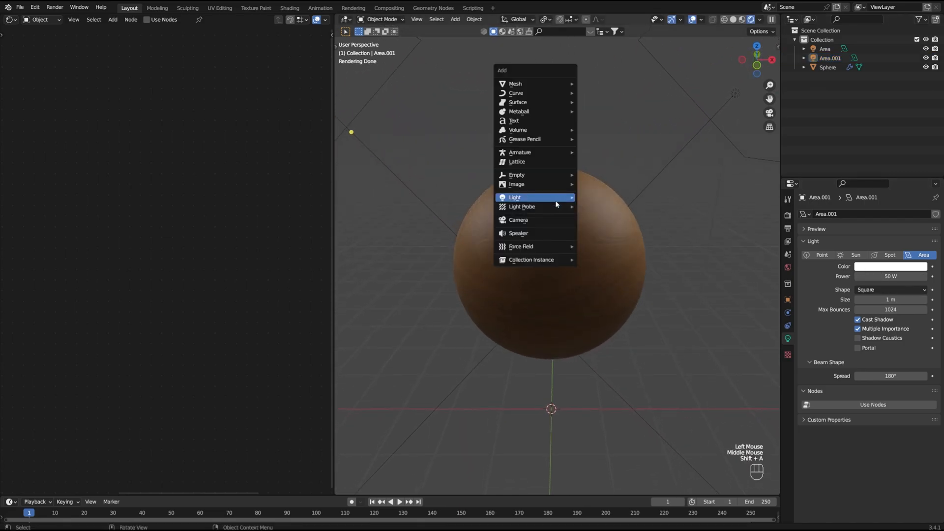
click(518, 219)
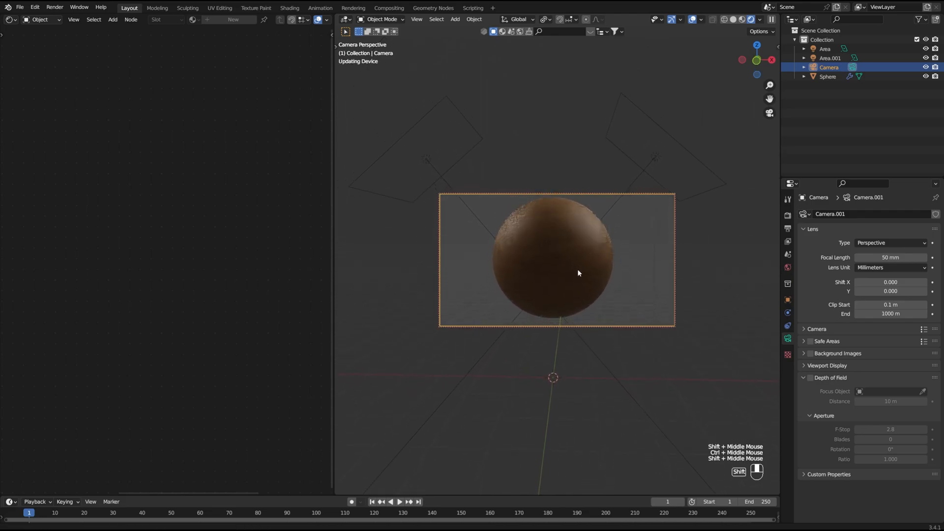
- Zoom in on the rendered wood sphere to look closely at the grain
scroll(up, 3)
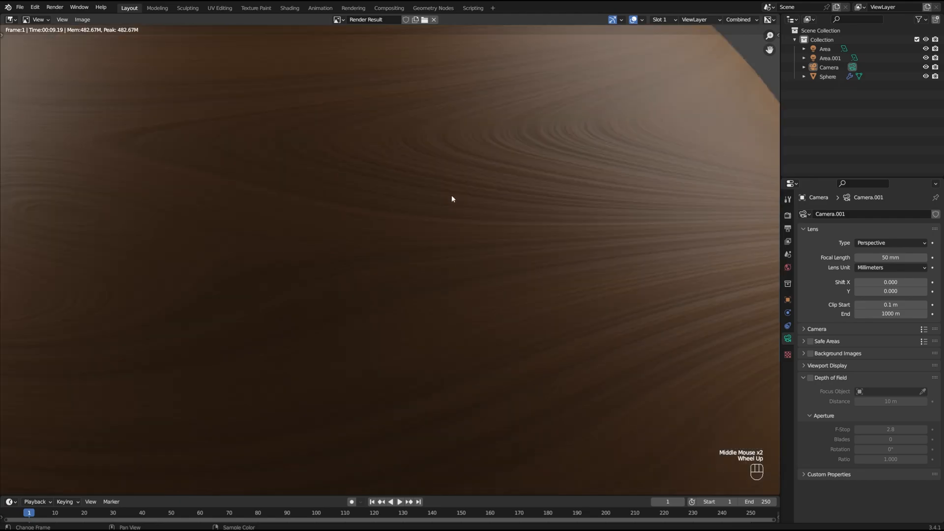
- Zoom out in the Render Result until the whole wood-grained sphere is visible
scroll(down, 3)
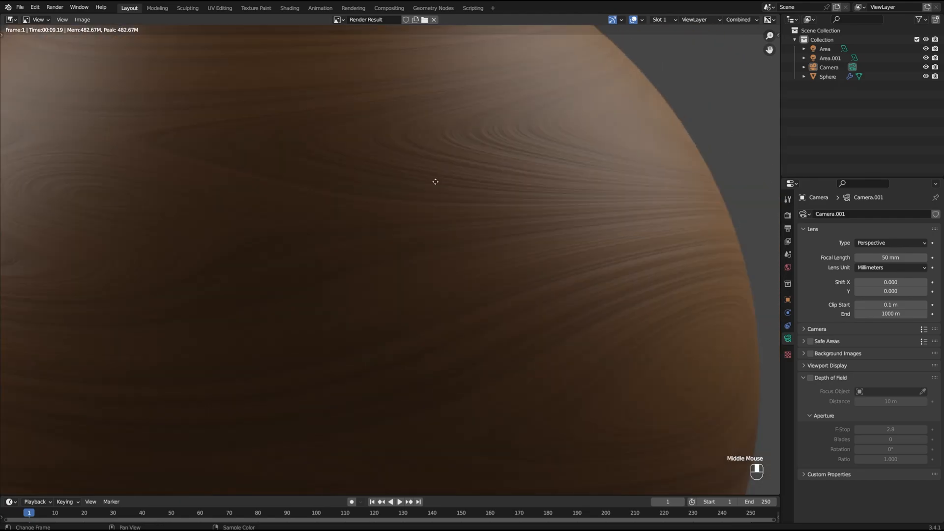
scroll(down, 3)
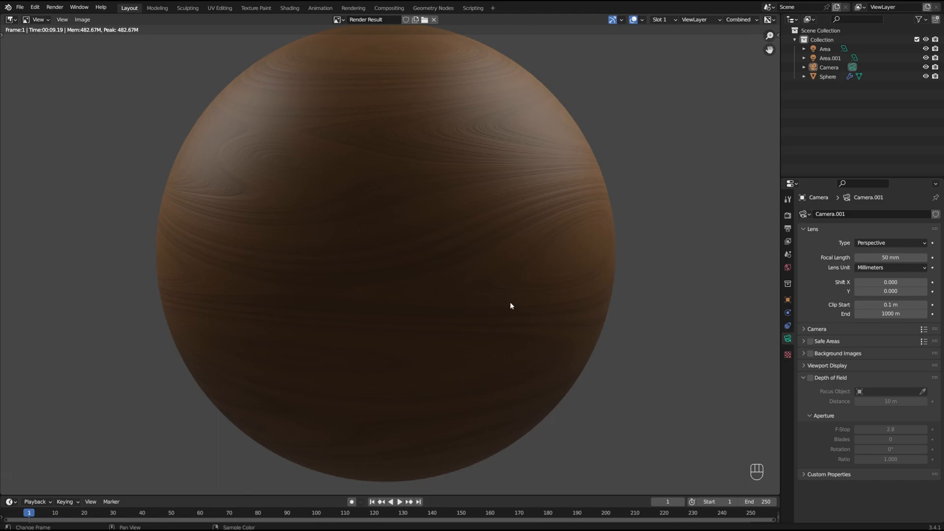
mouse_move(356, 325)
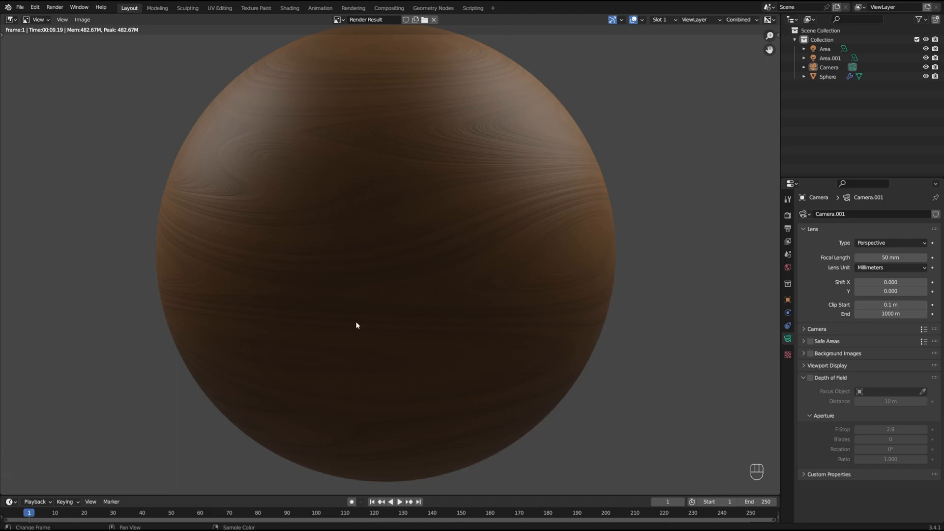